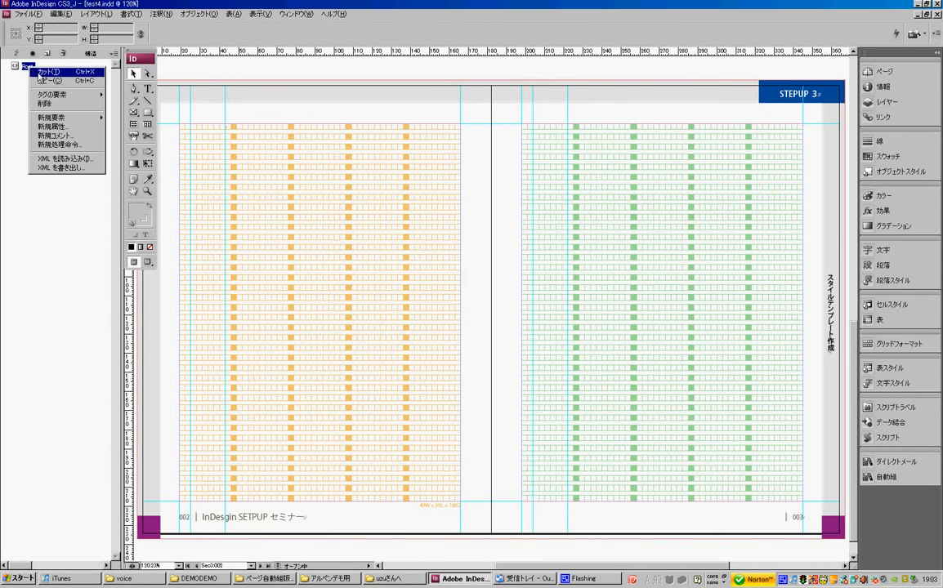
Import the test XML file into the document structure with the default XML import options.
click(62, 158)
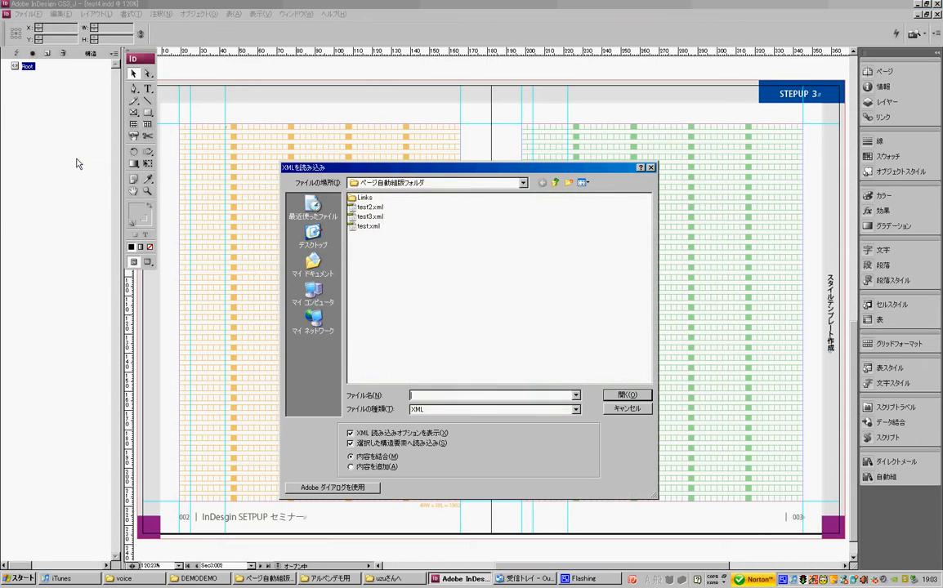
click(370, 215)
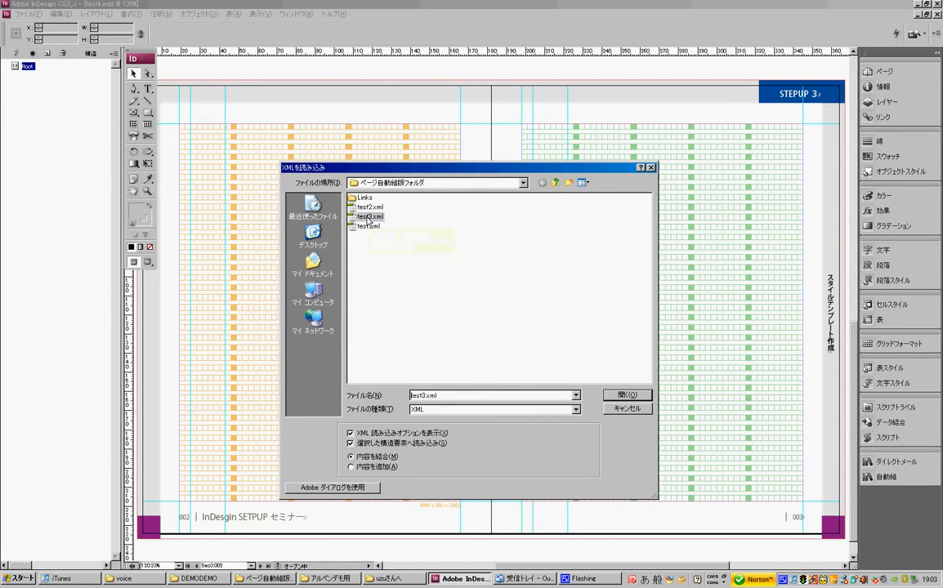
click(627, 396)
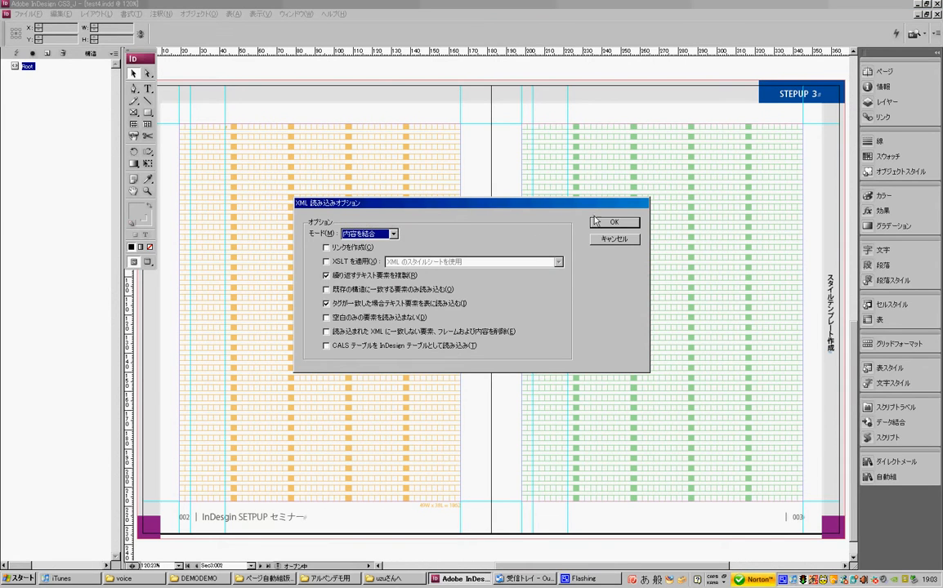
click(613, 222)
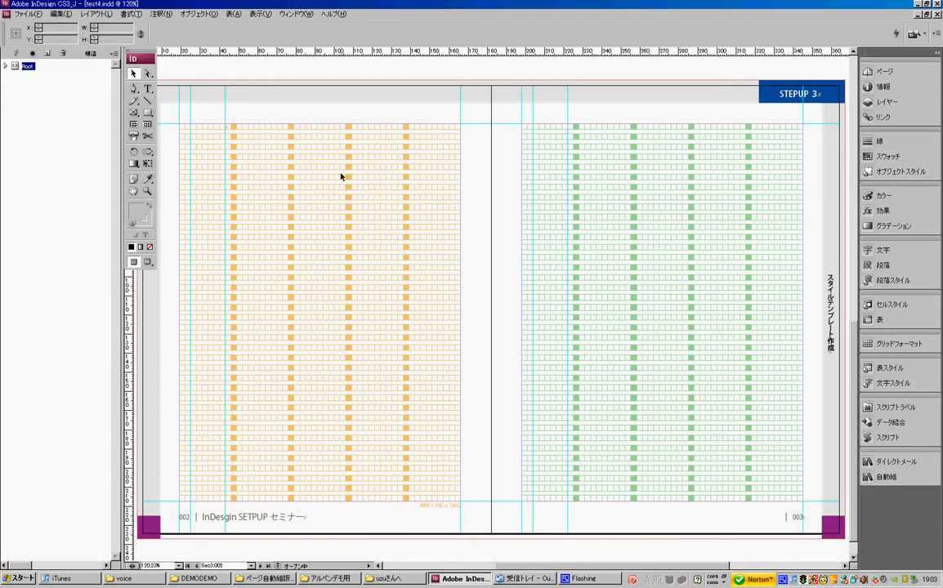
Expand the Root element and its child to reveal all imported XML elements.
click(6, 65)
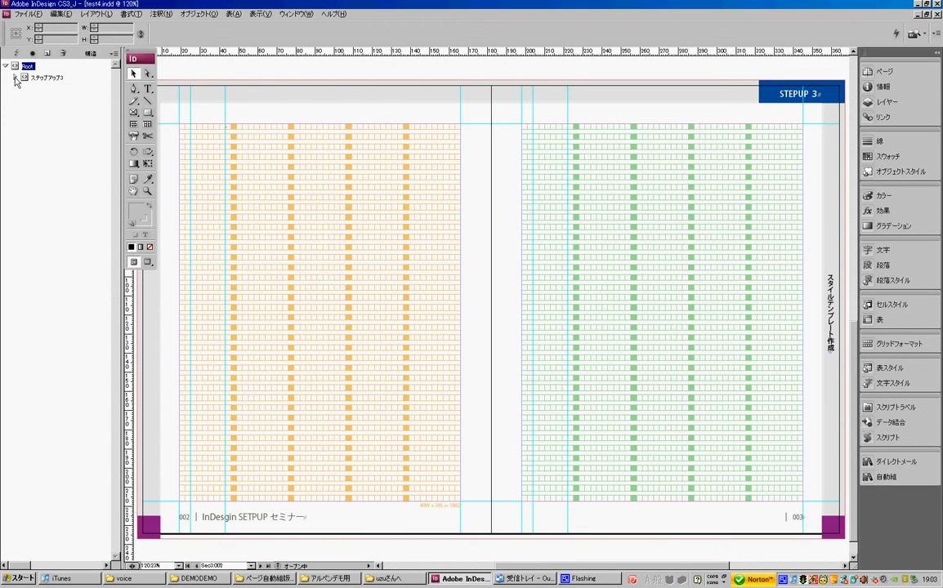
click(15, 77)
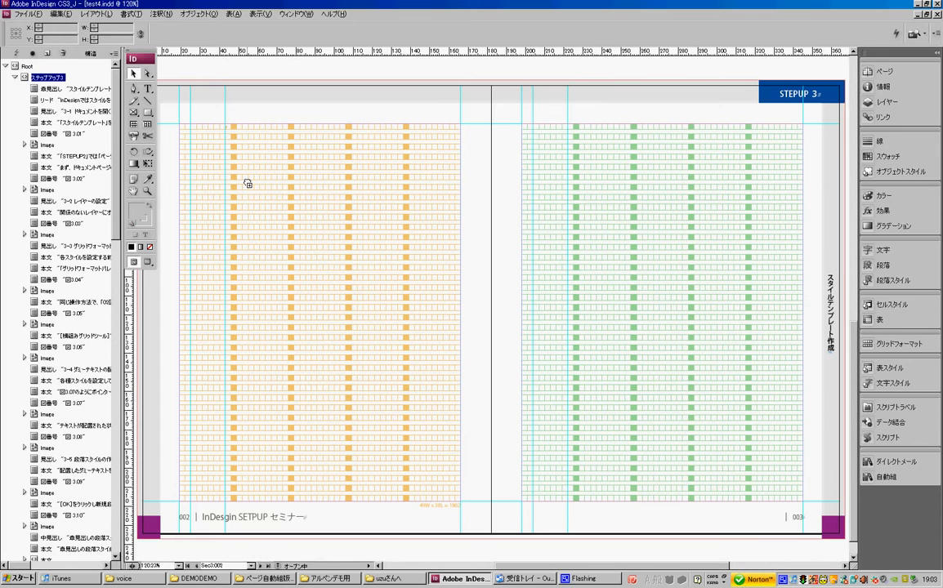
mouse_move(250, 190)
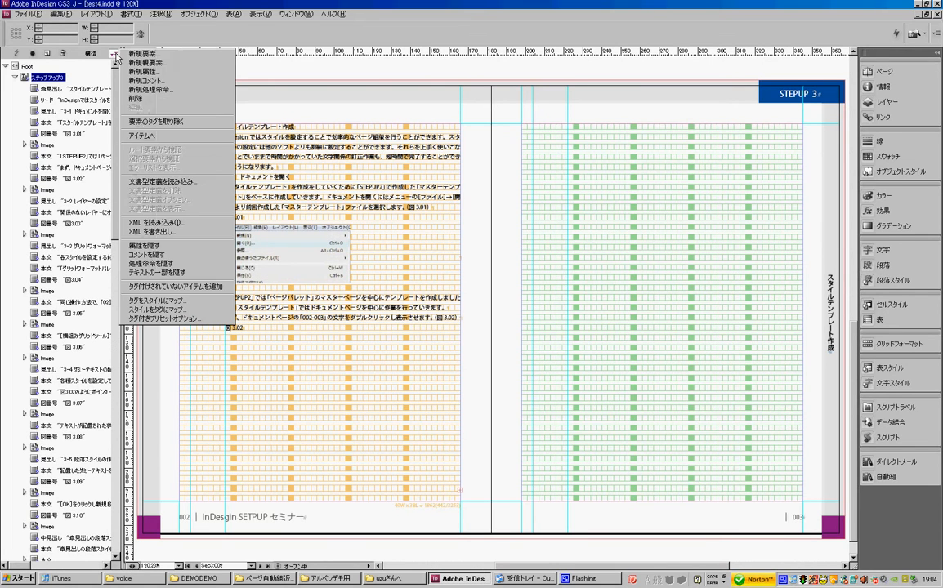
Map the XML tags to their matching paragraph styles for headings, body text and figures.
click(153, 301)
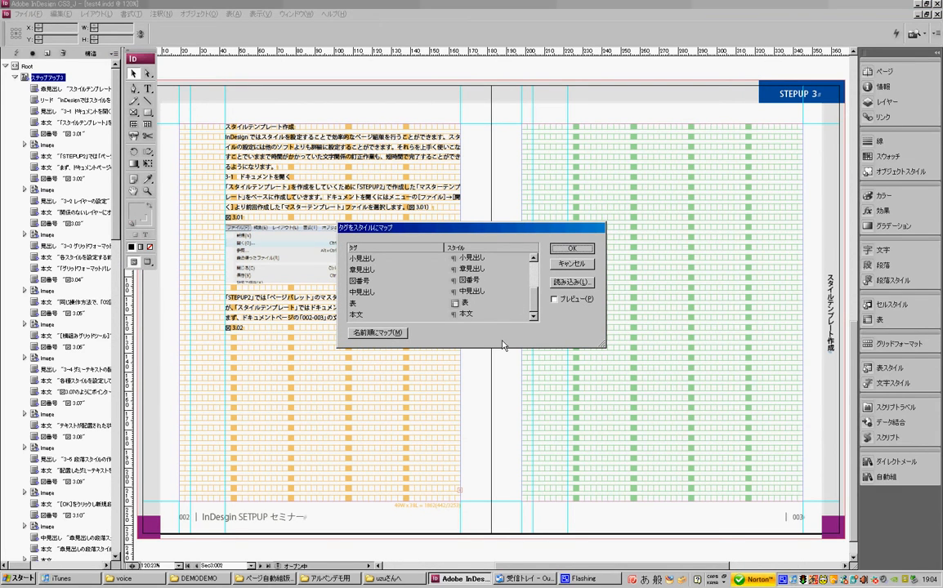
click(572, 248)
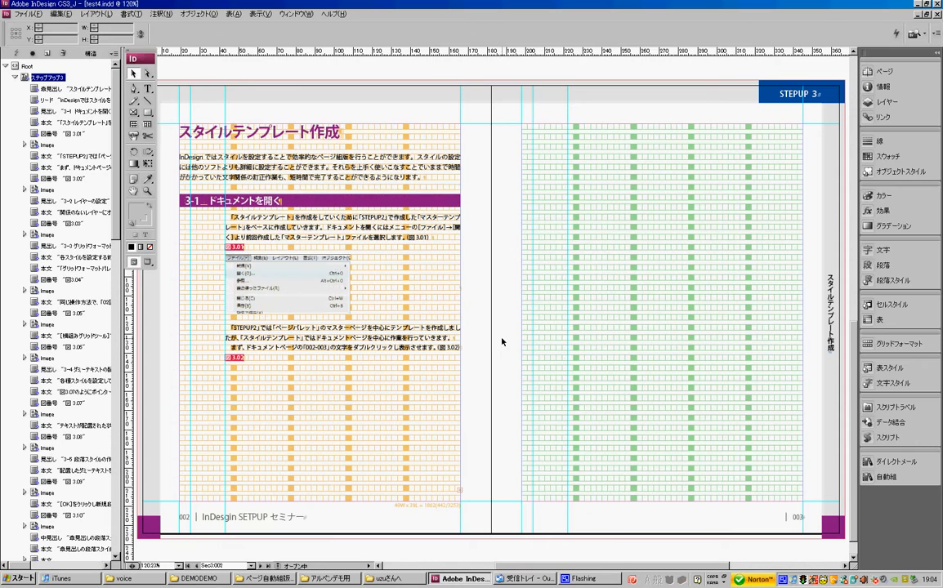
mouse_move(464, 493)
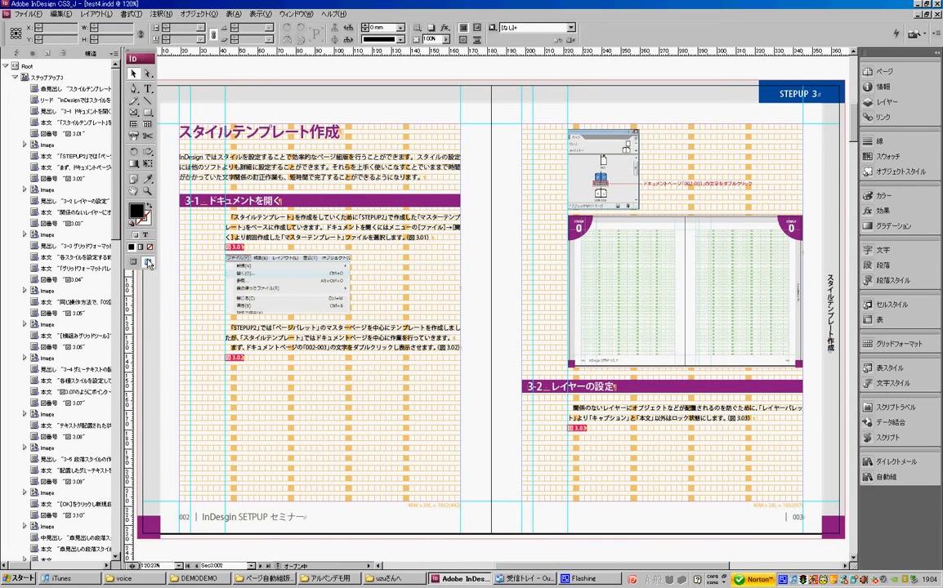
Switch the screen mode to Preview to hide guides and grid on the spread.
click(148, 262)
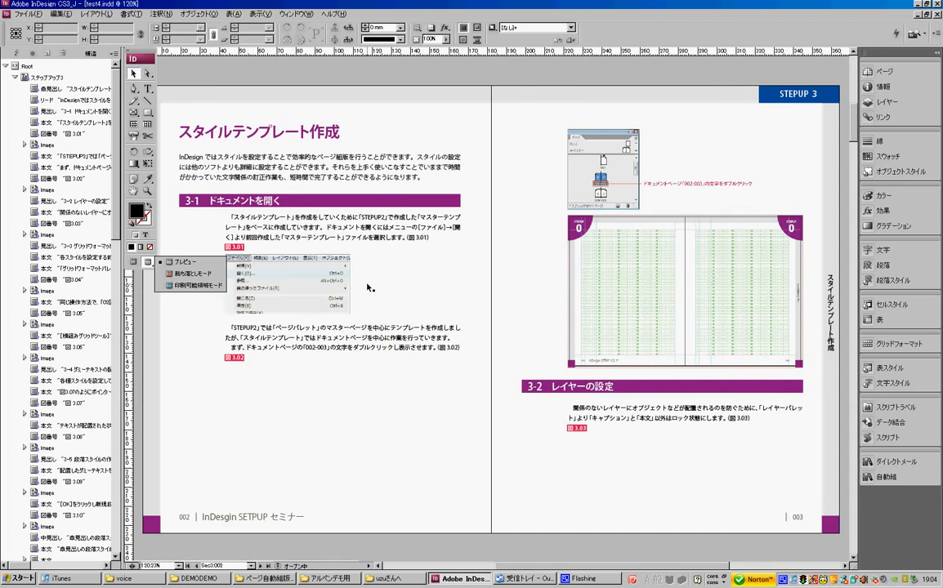
Scroll down through the populated spreads to the section 3-7 composite-font spread.
scroll(down, 3)
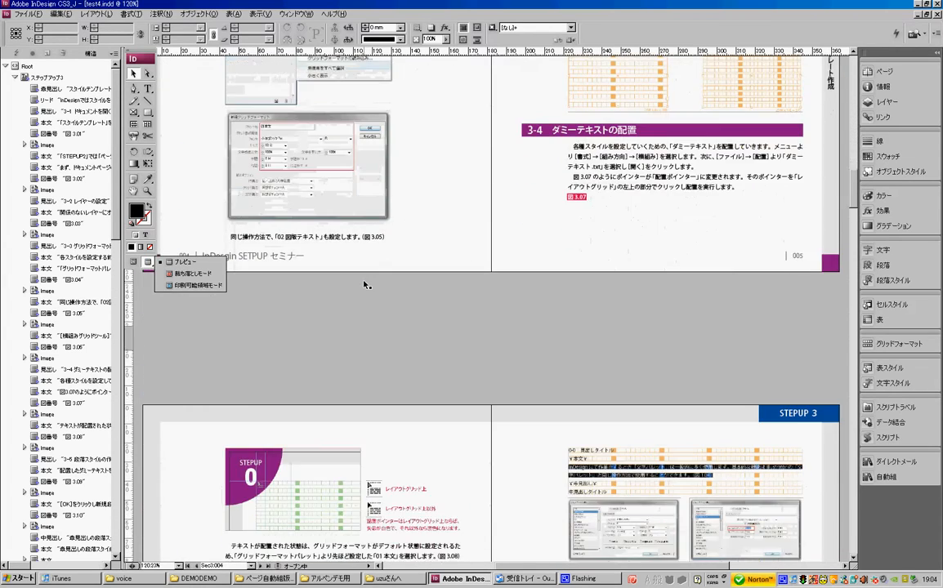
scroll(down, 3)
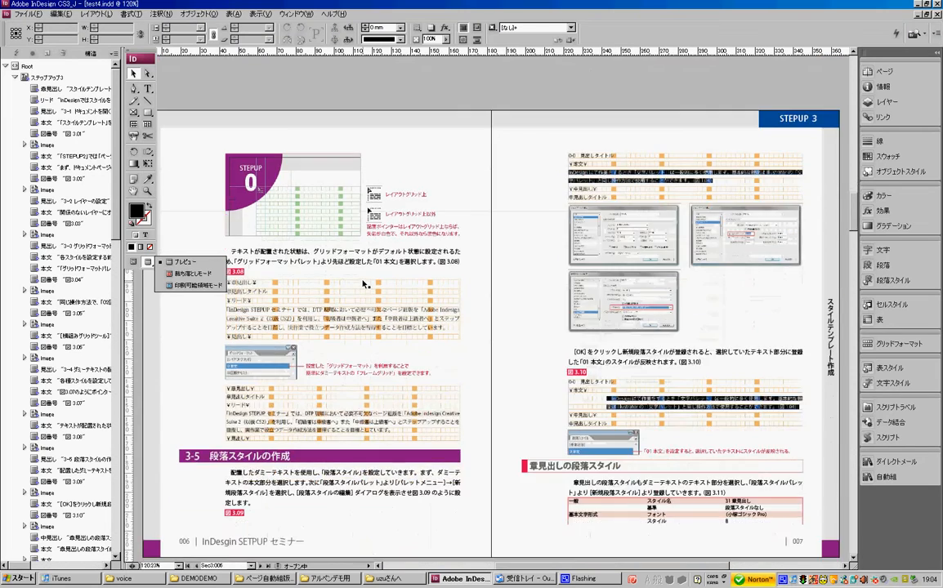
scroll(down, 3)
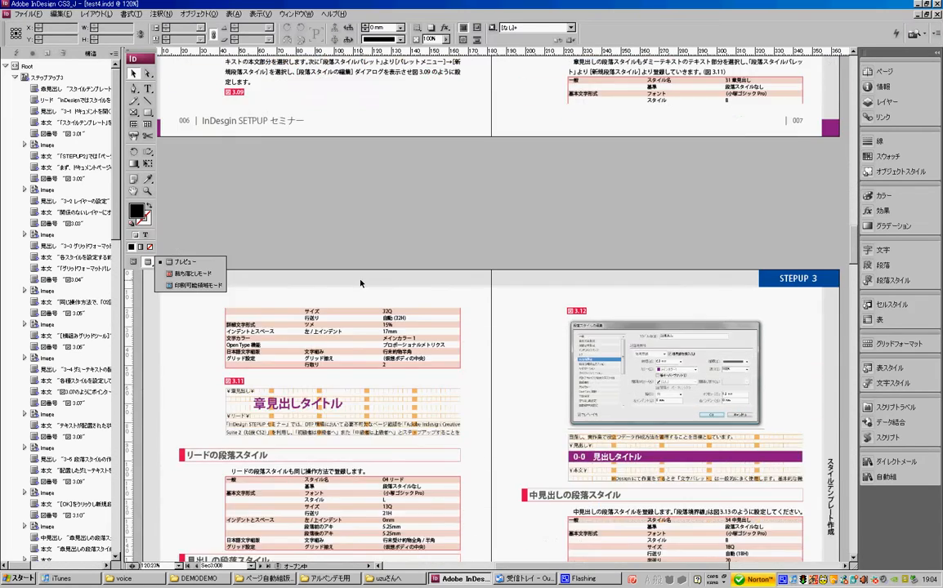
scroll(down, 3)
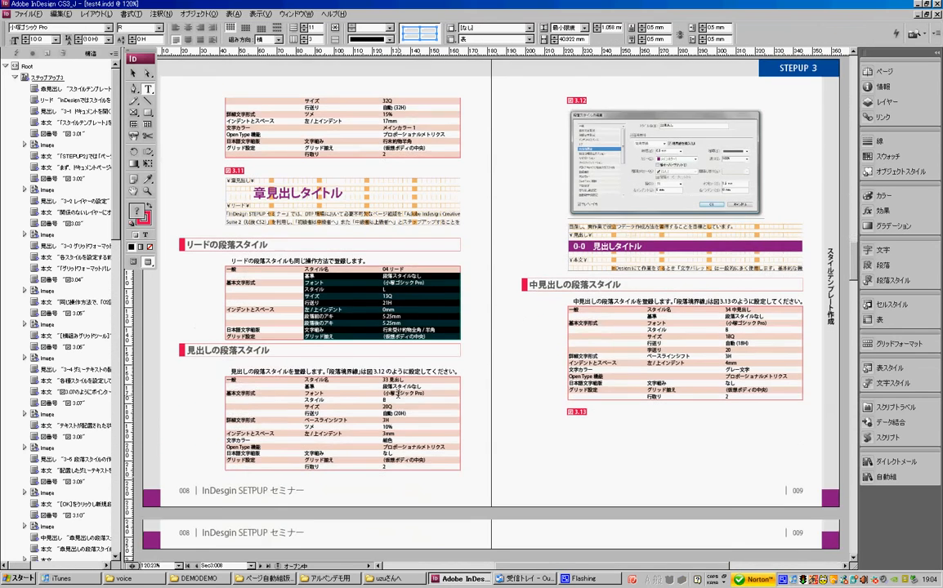
scroll(down, 3)
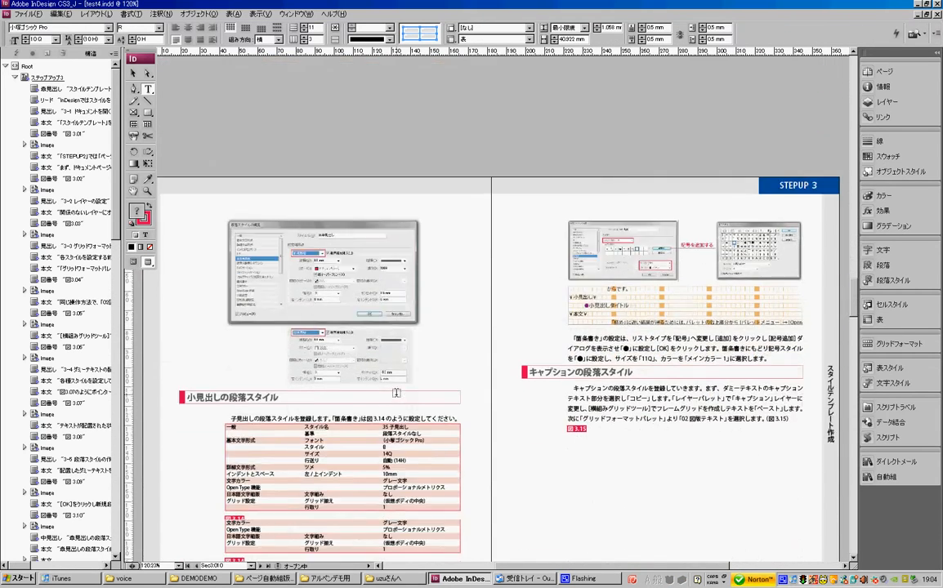
scroll(down, 3)
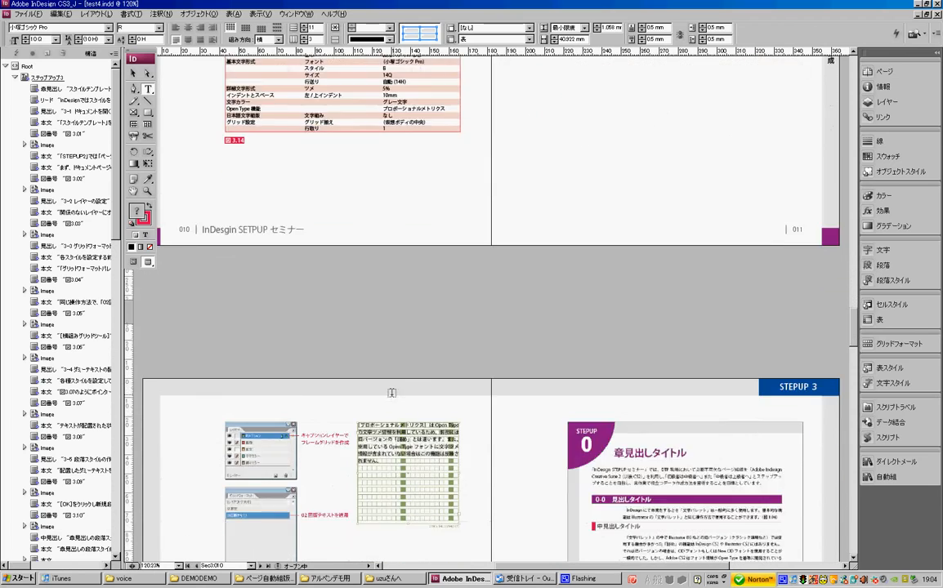
scroll(down, 3)
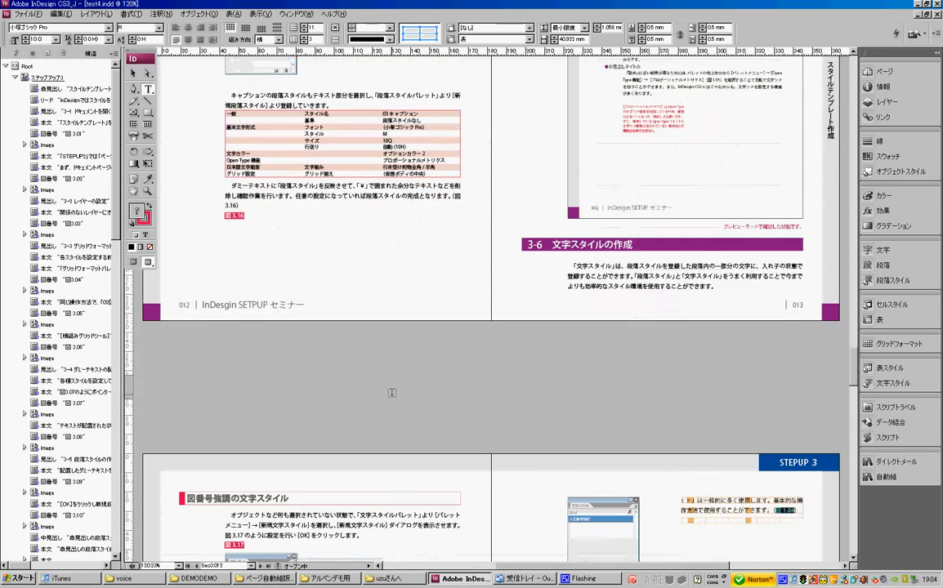
scroll(down, 3)
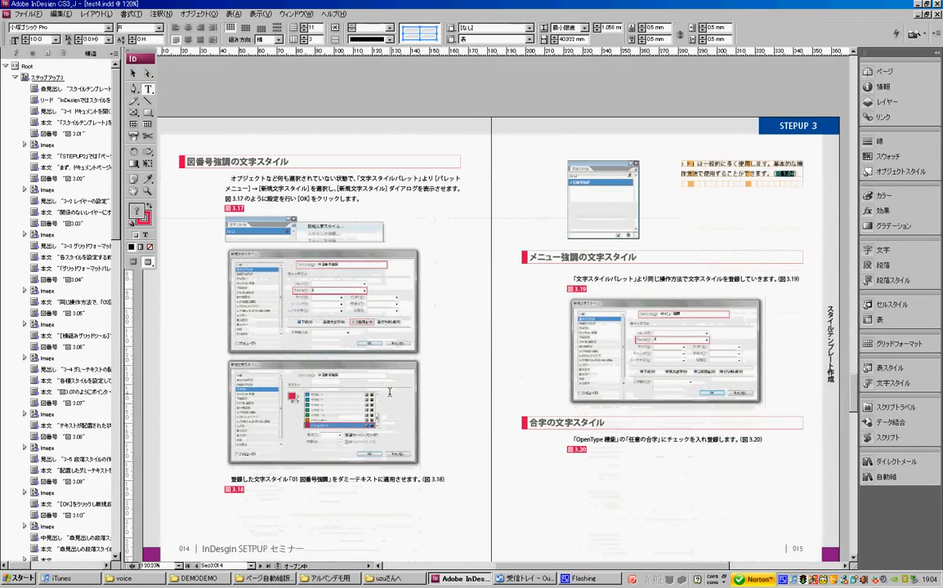
scroll(up, 3)
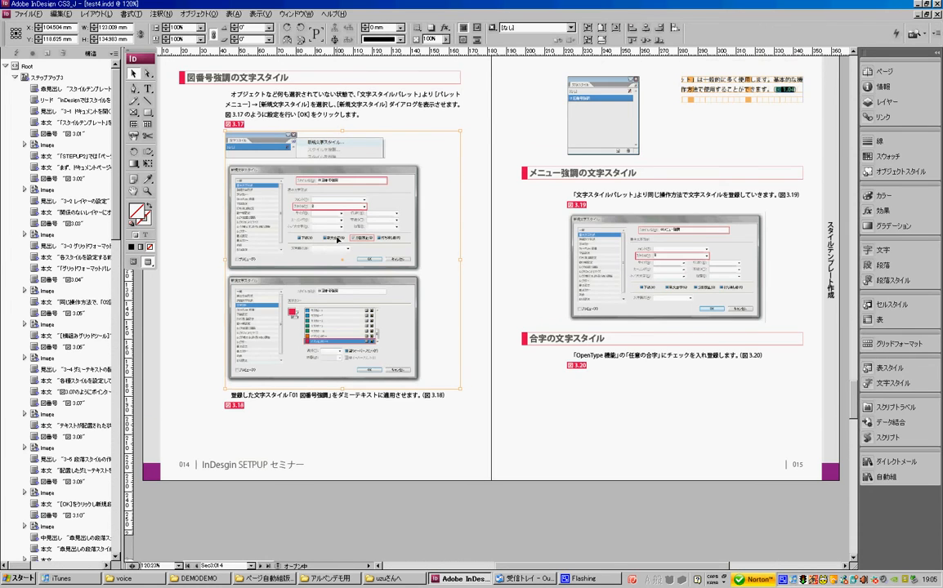
scroll(down, 3)
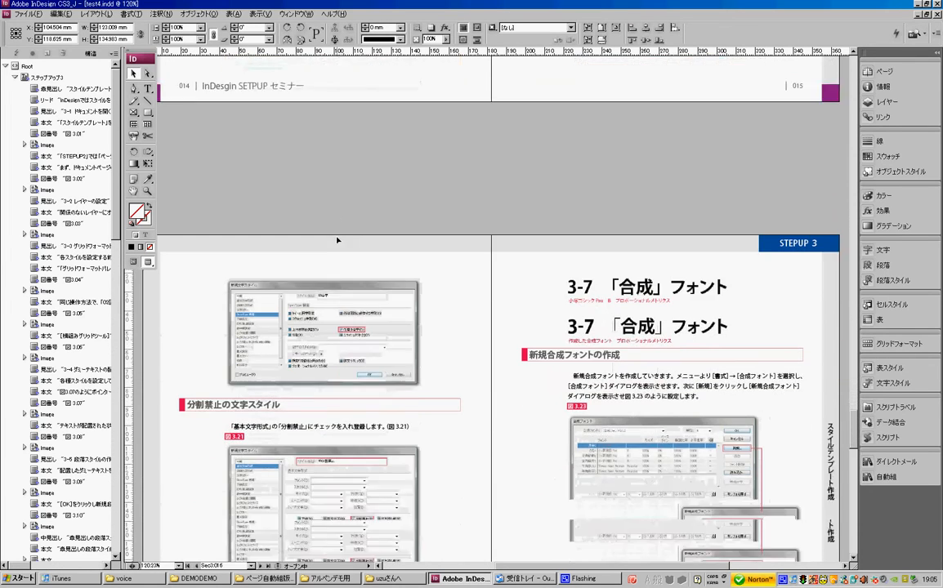
Scroll on to the final page covering applying the composite font.
scroll(down, 3)
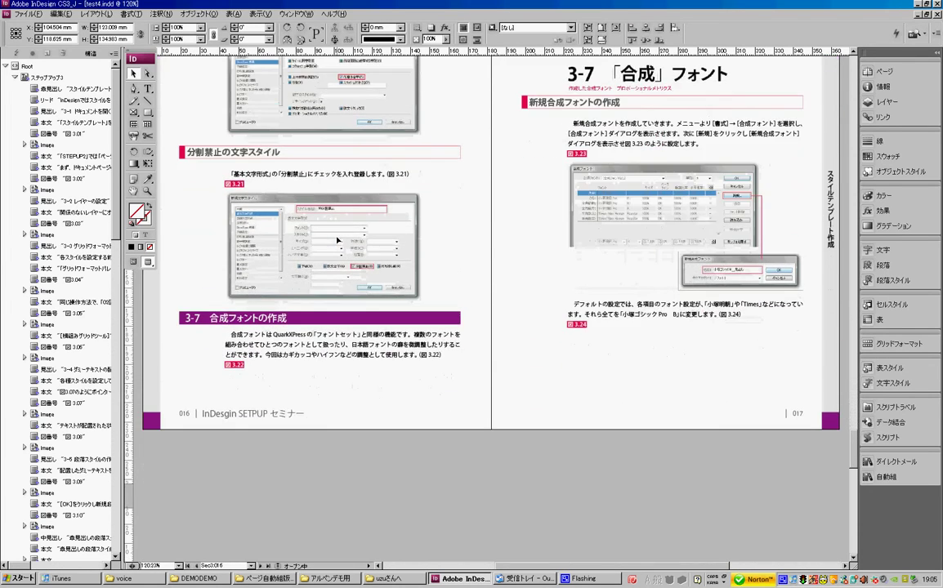
scroll(down, 3)
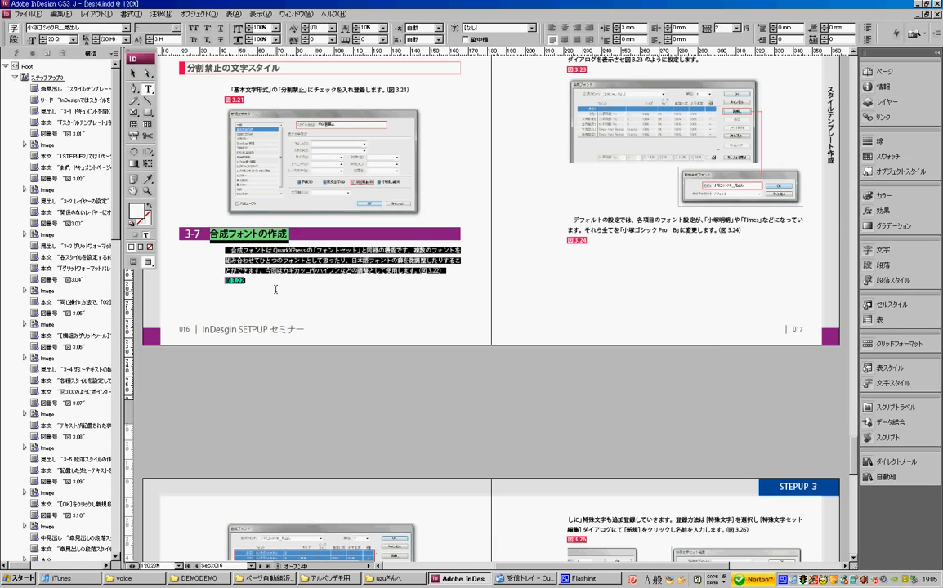
scroll(down, 3)
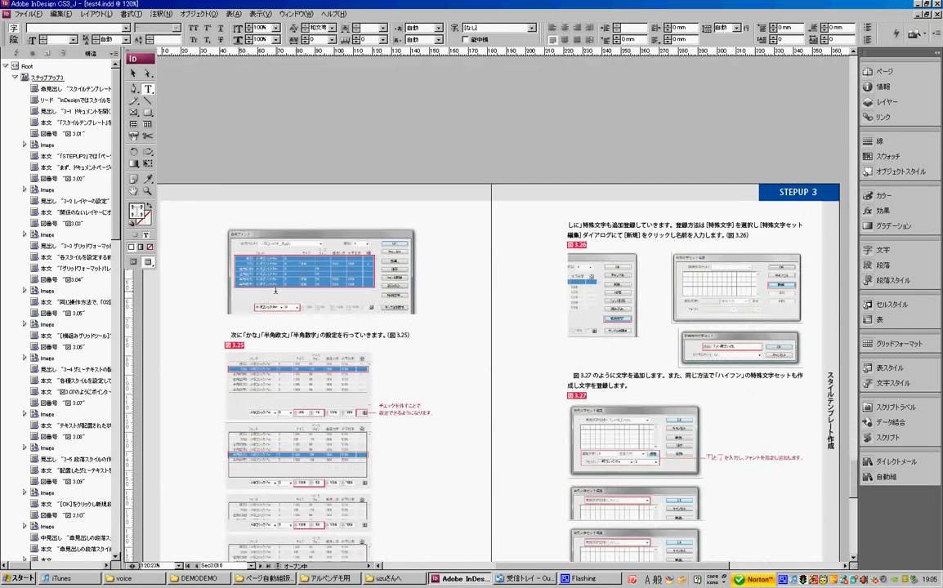
scroll(down, 3)
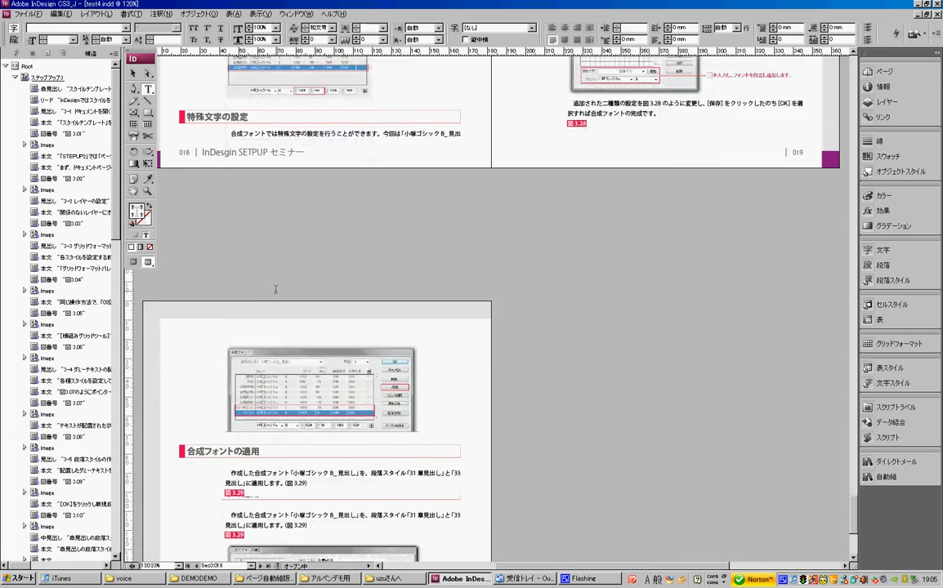
scroll(down, 3)
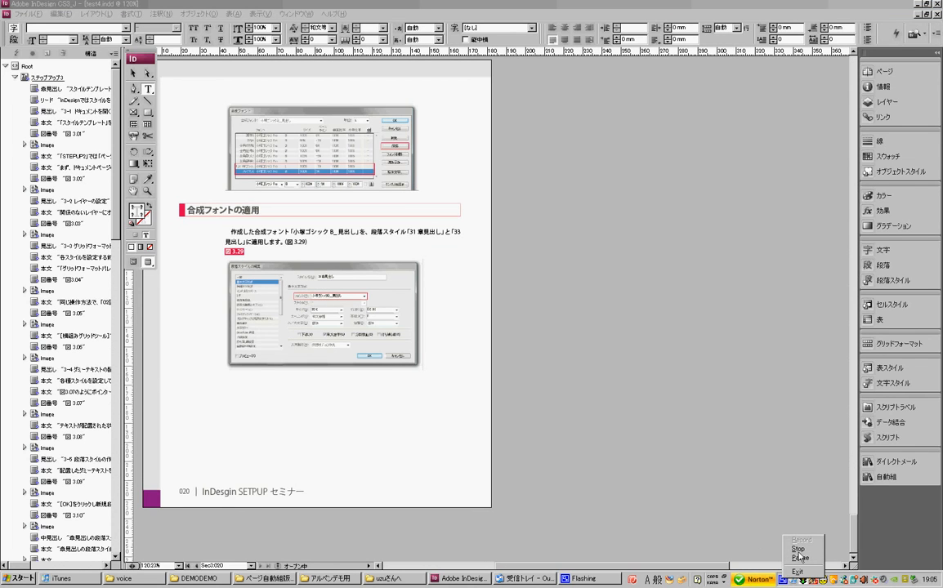
mouse_move(797, 549)
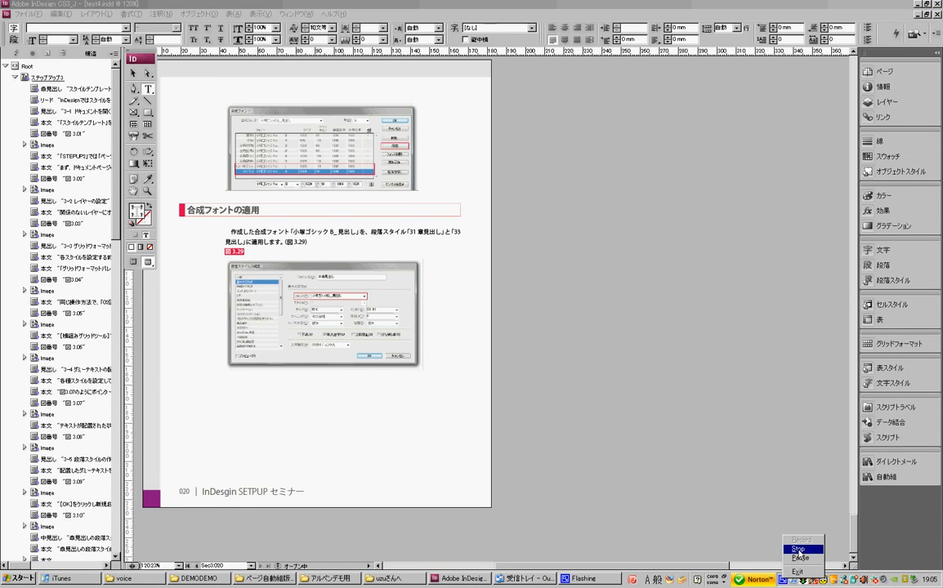